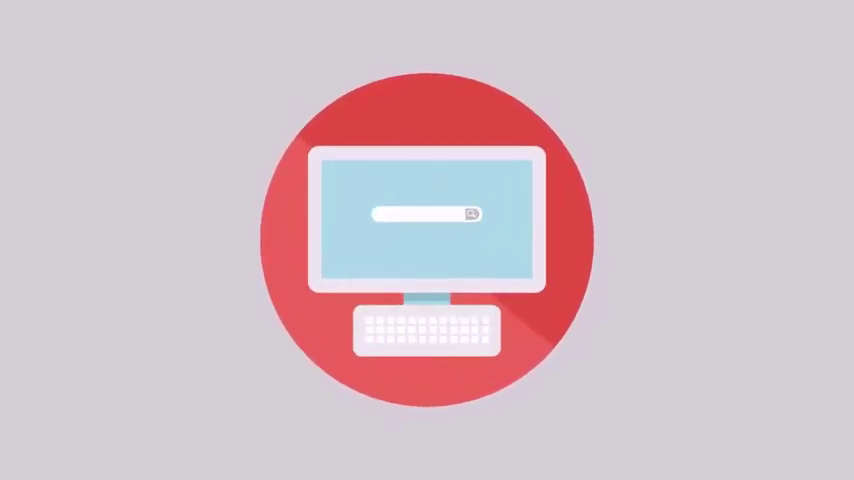
text(#$%@&$#@*!@)
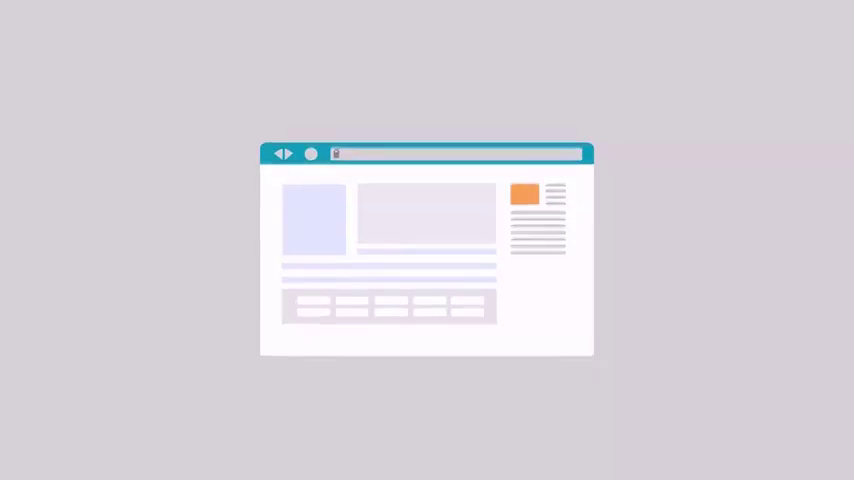
scroll(down, 3)
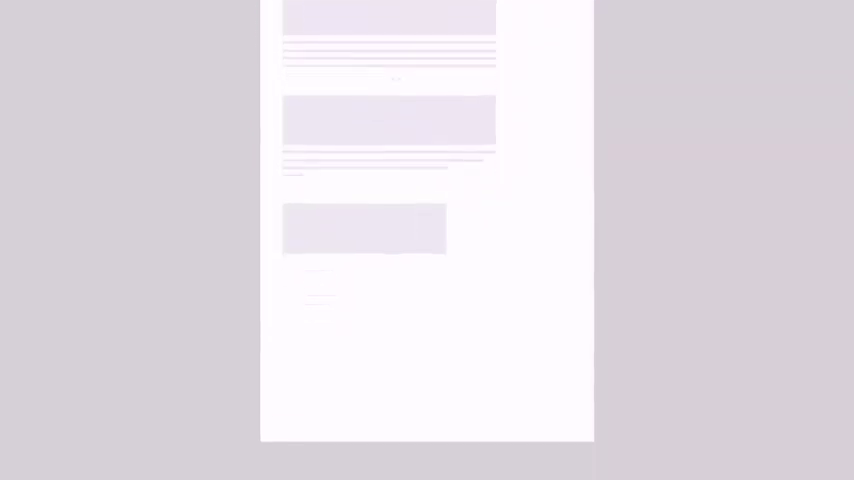